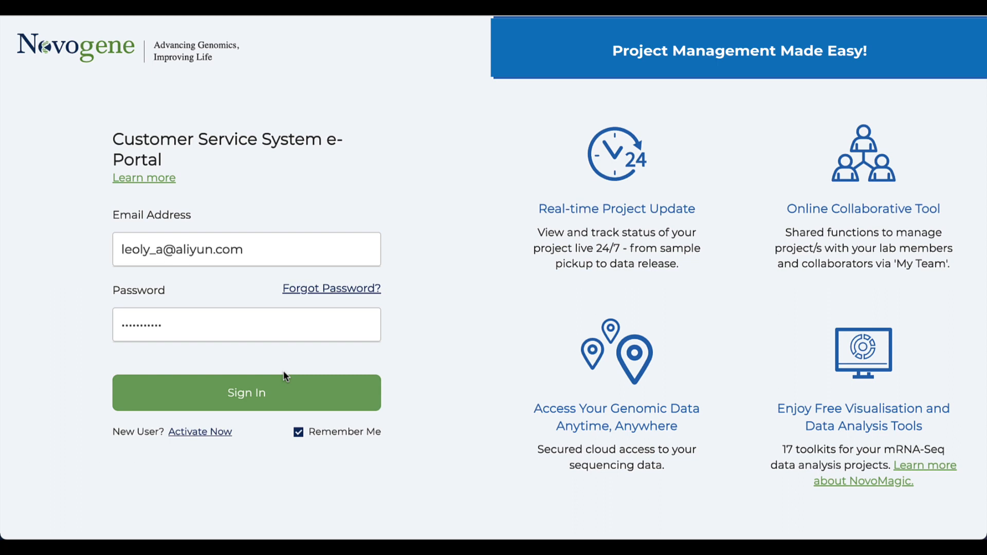
pyautogui.moveTo(200, 432)
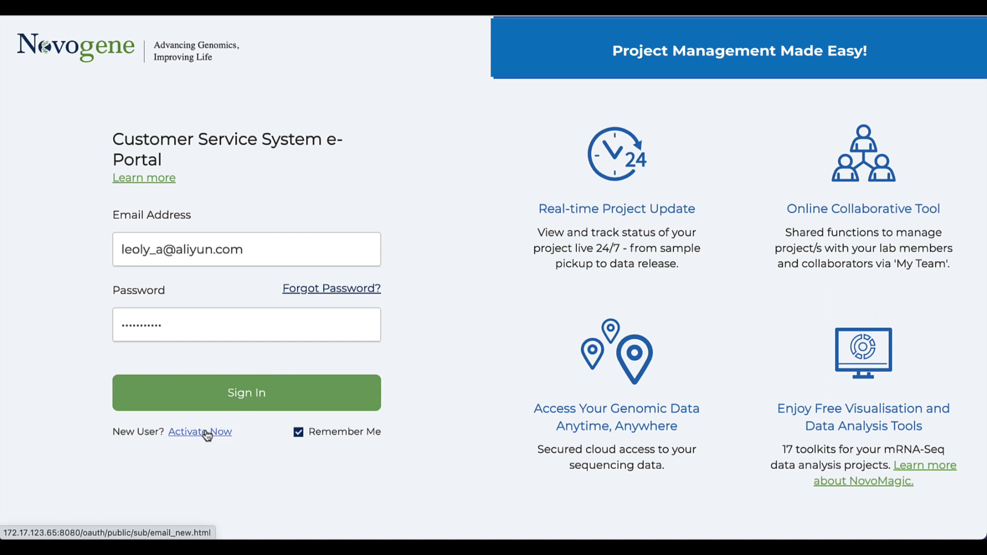
# Visit the account-activation page, return to sign-in, and sign in to reach the homepage
pyautogui.click(199, 431)
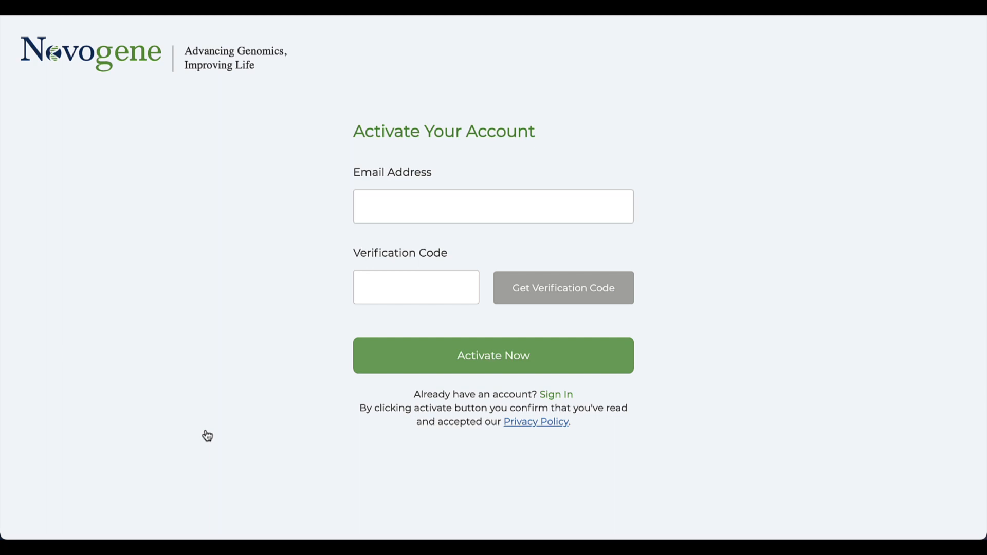
pyautogui.moveTo(580, 404)
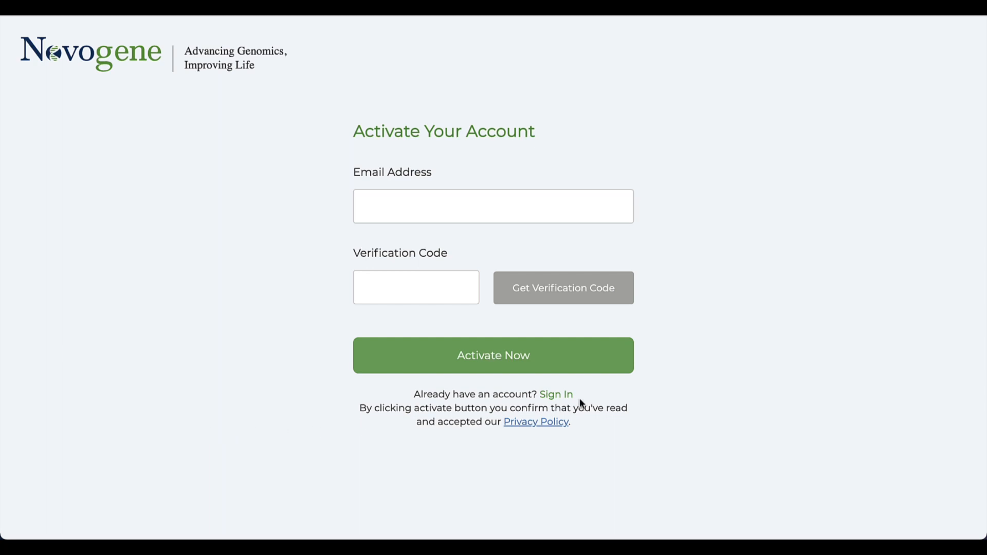
pyautogui.click(555, 394)
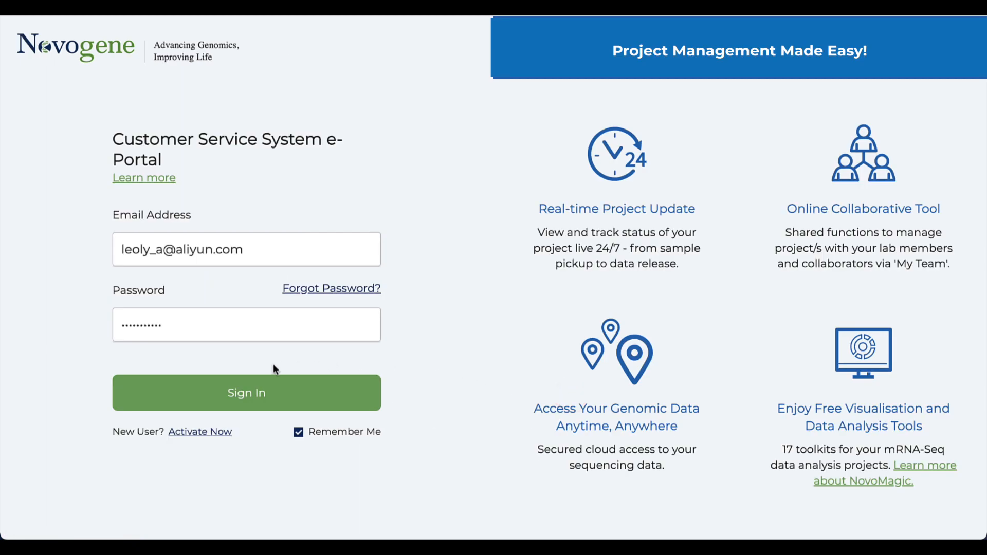
pyautogui.click(246, 392)
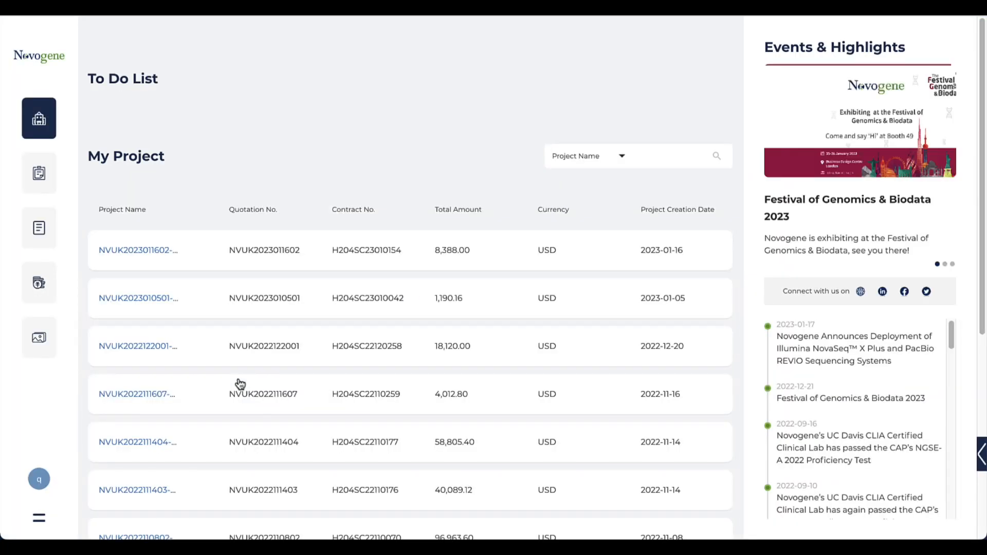